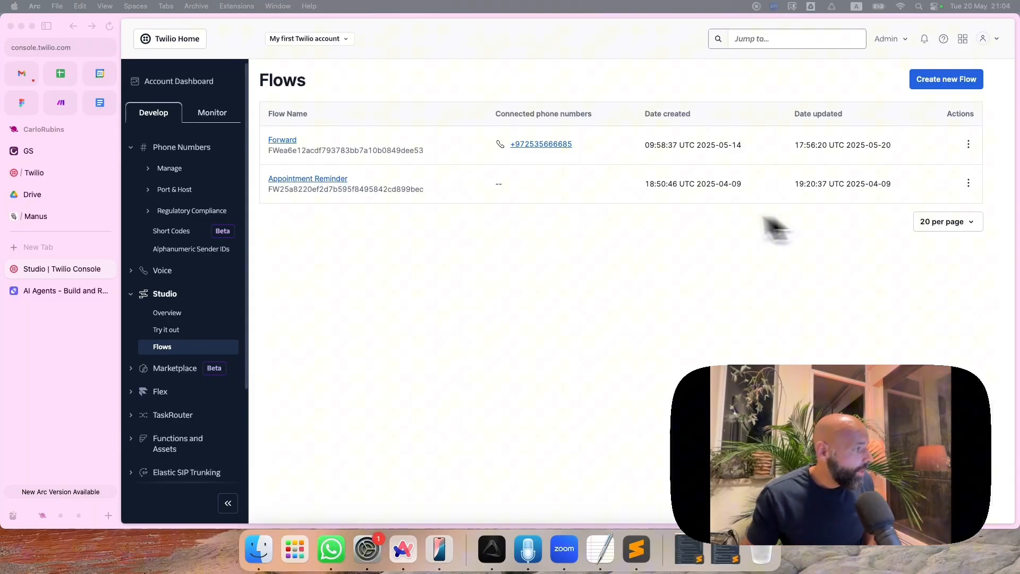
Step: Switch from the Twilio Console to the ElevenLabs Conversational AI site
{"action": "left_click", "coordinate": [60, 174]}
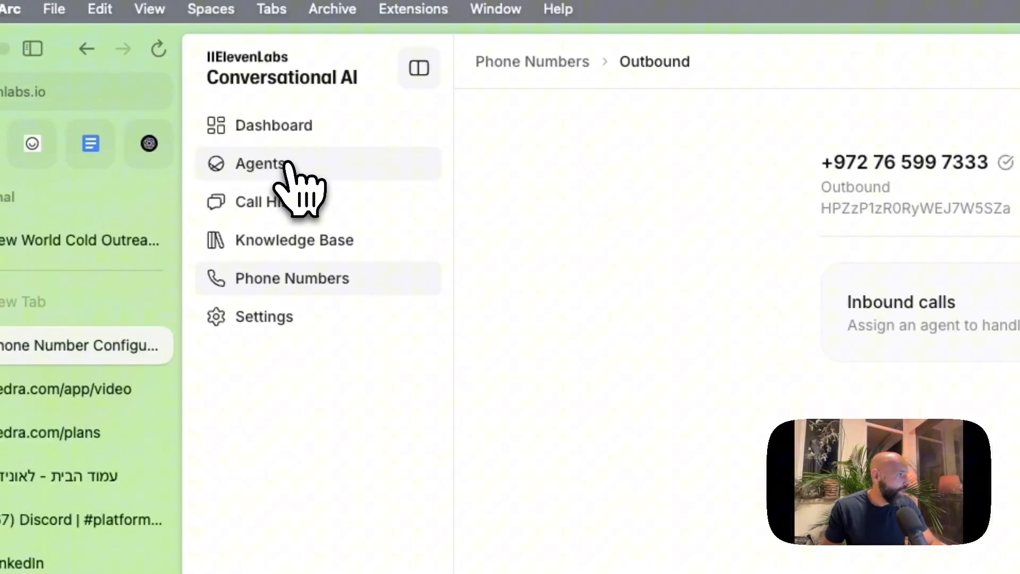
Step: Open agent Eric from the Agents list and bring its knowledge base and webhook tools into view
{"action": "left_click", "coordinate": [260, 164]}
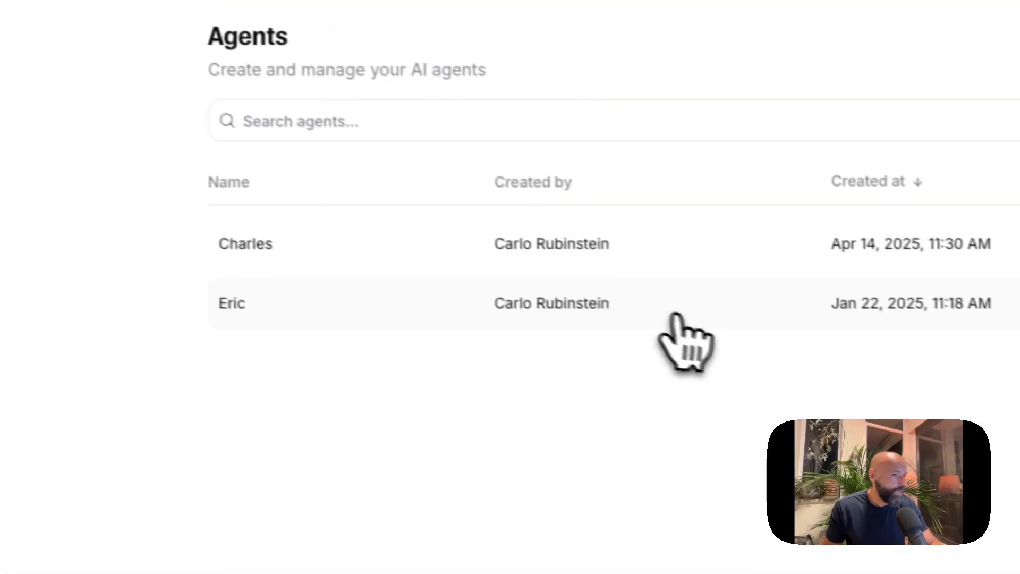
{"action": "left_click", "coordinate": [232, 302]}
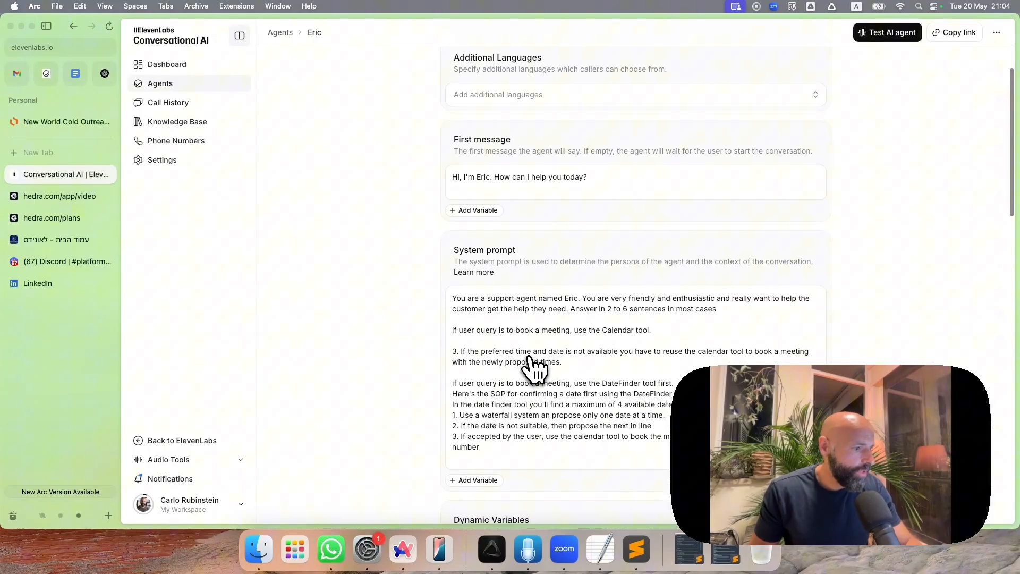
{"action": "scroll", "scroll_direction": "down", "scroll_amount": 3}
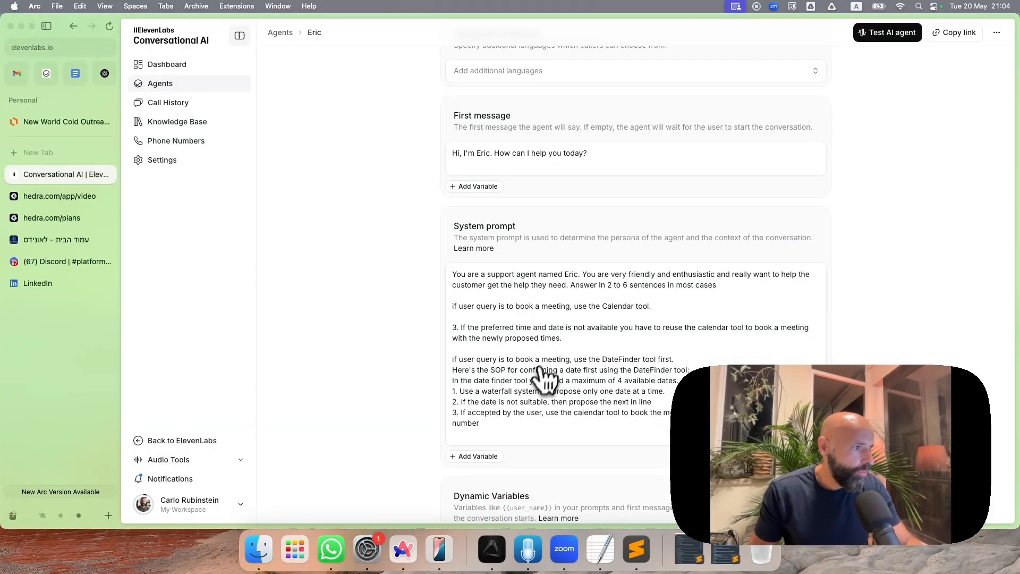
{"action": "mouse_move", "coordinate": [494, 172]}
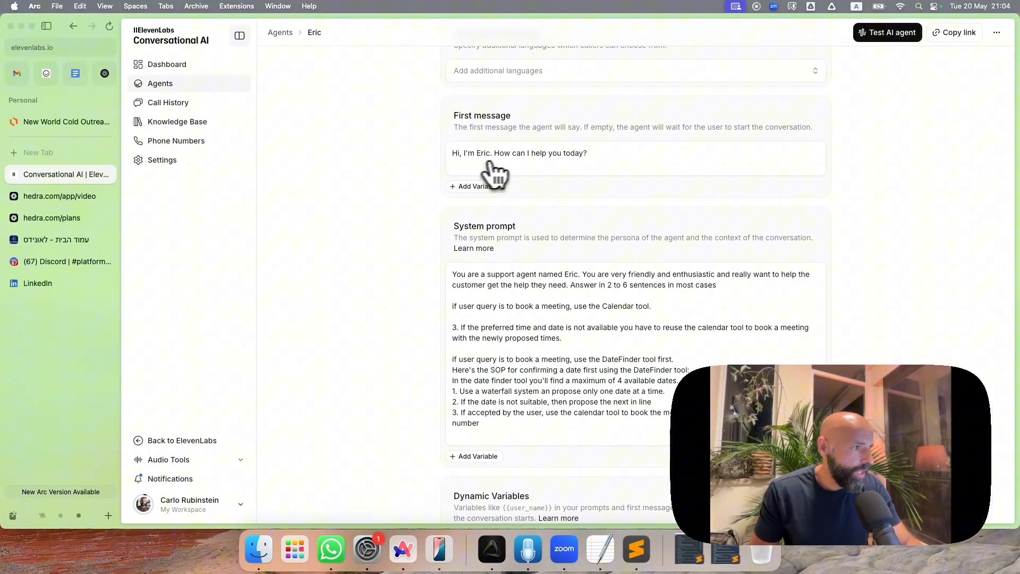
{"action": "scroll", "scroll_direction": "down", "scroll_amount": 3}
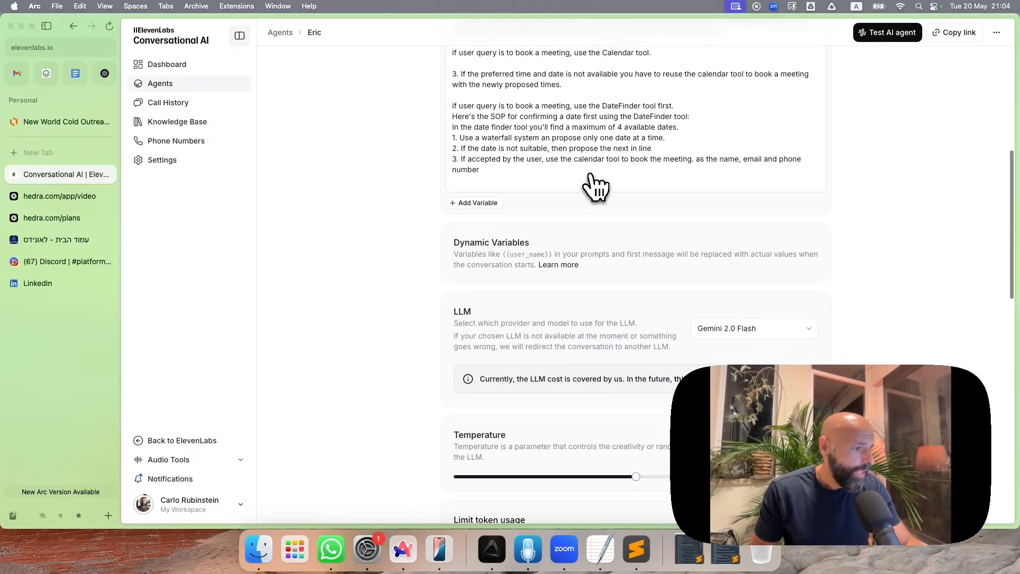
{"action": "scroll", "scroll_direction": "down", "scroll_amount": 3}
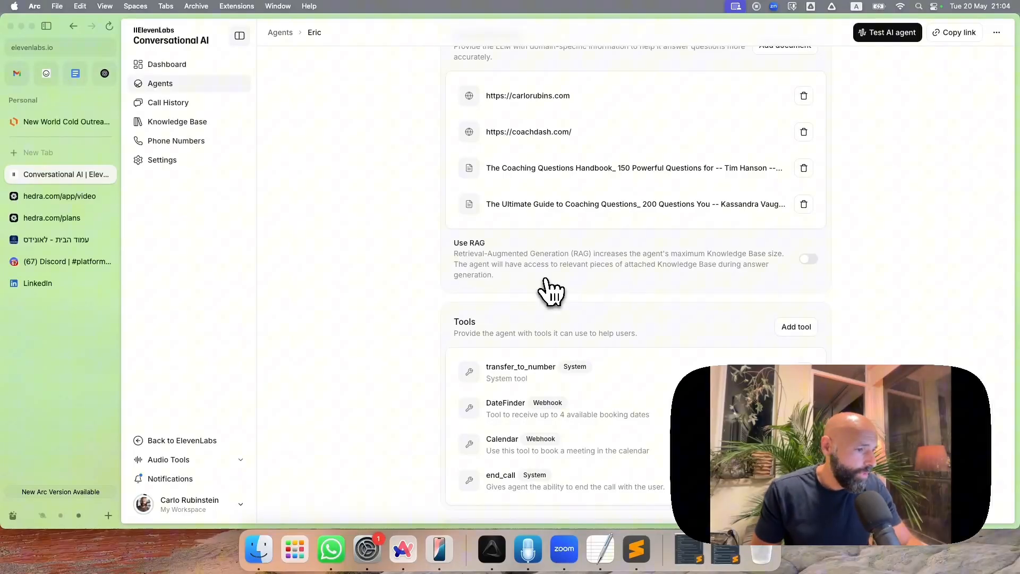
{"action": "mouse_move", "coordinate": [479, 338]}
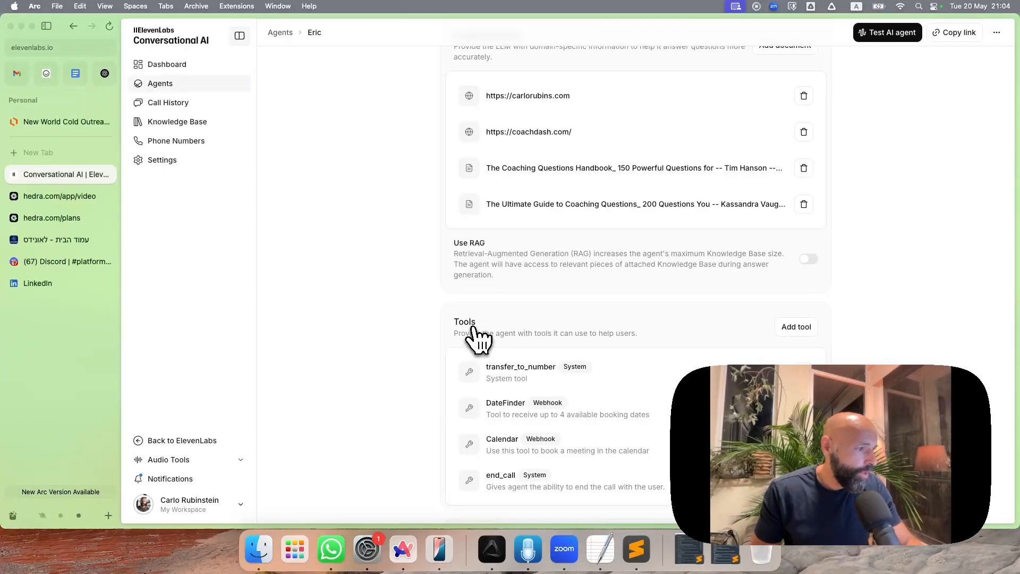
{"action": "mouse_move", "coordinate": [488, 343]}
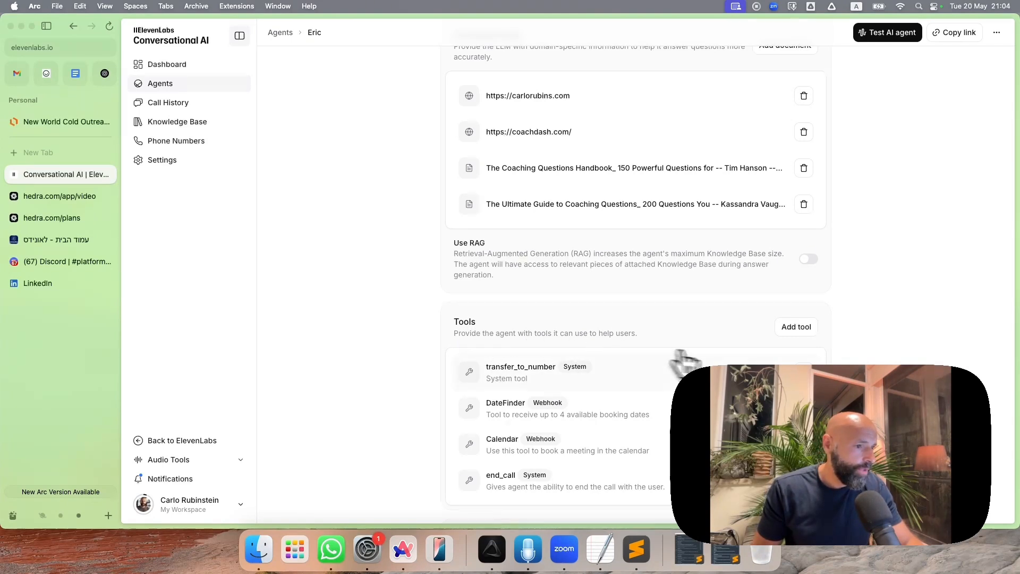
{"action": "mouse_move", "coordinate": [514, 386]}
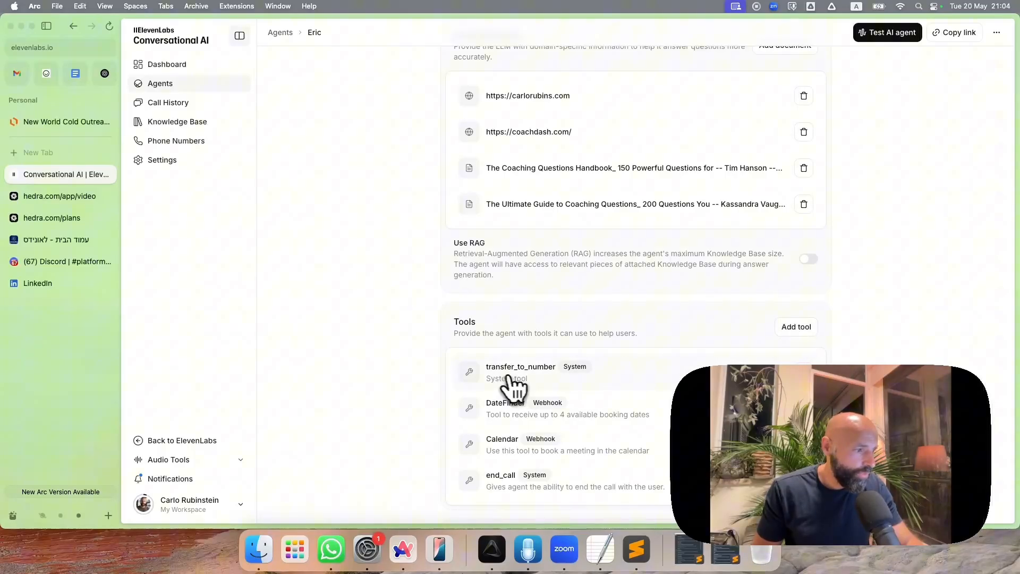
{"action": "mouse_move", "coordinate": [556, 380]}
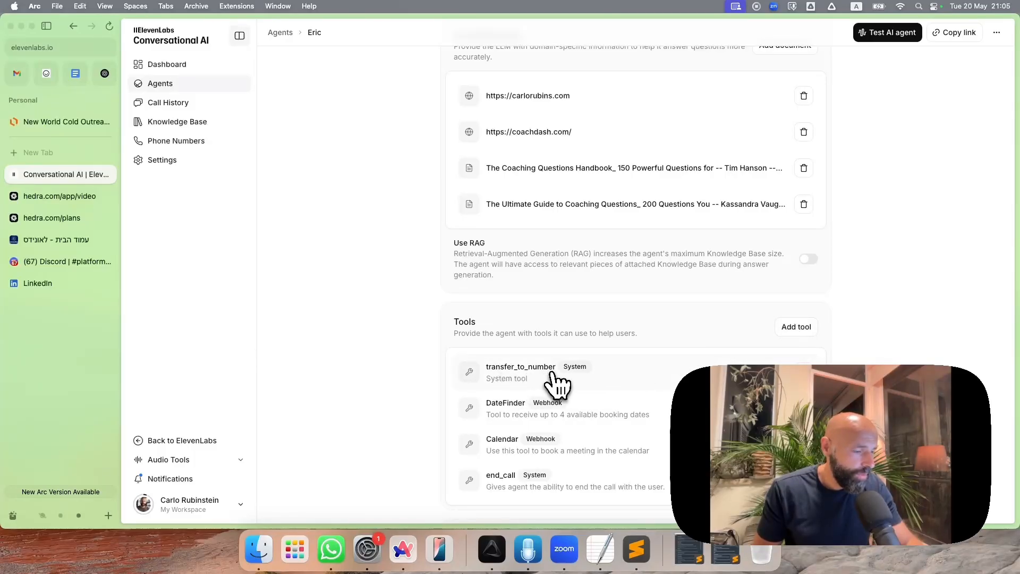
{"action": "left_click", "coordinate": [795, 327]}
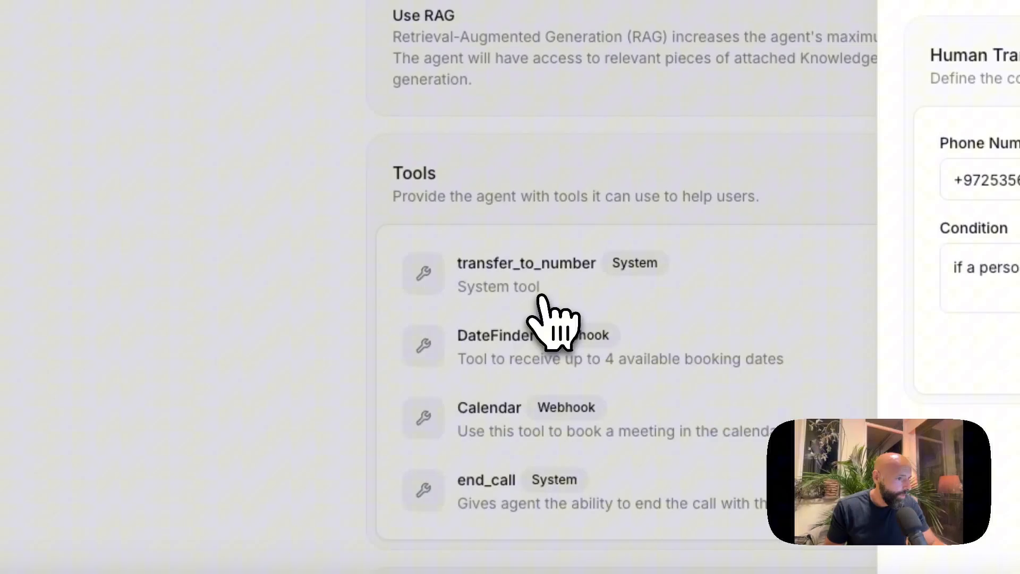
{"action": "left_click", "coordinate": [526, 273]}
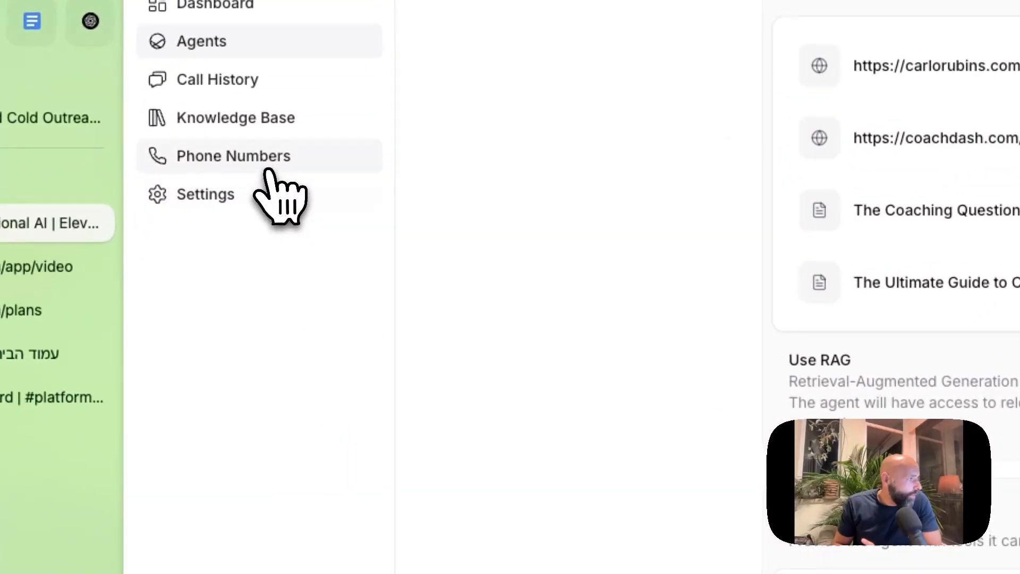
Step: From Phone Numbers, start an Import number from Twilio and look over its account SID and number fields
{"action": "left_click", "coordinate": [233, 155]}
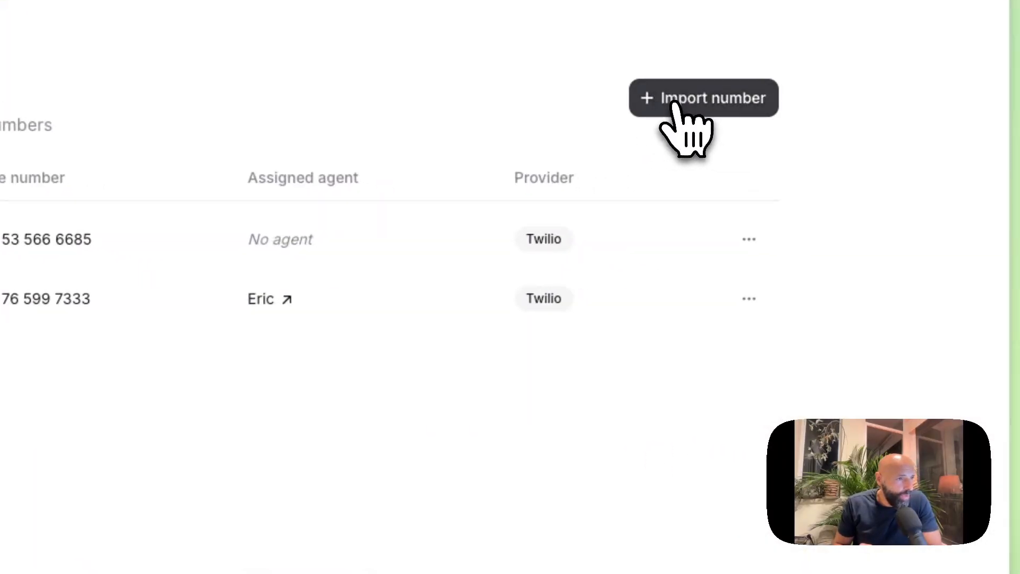
{"action": "left_click", "coordinate": [702, 98]}
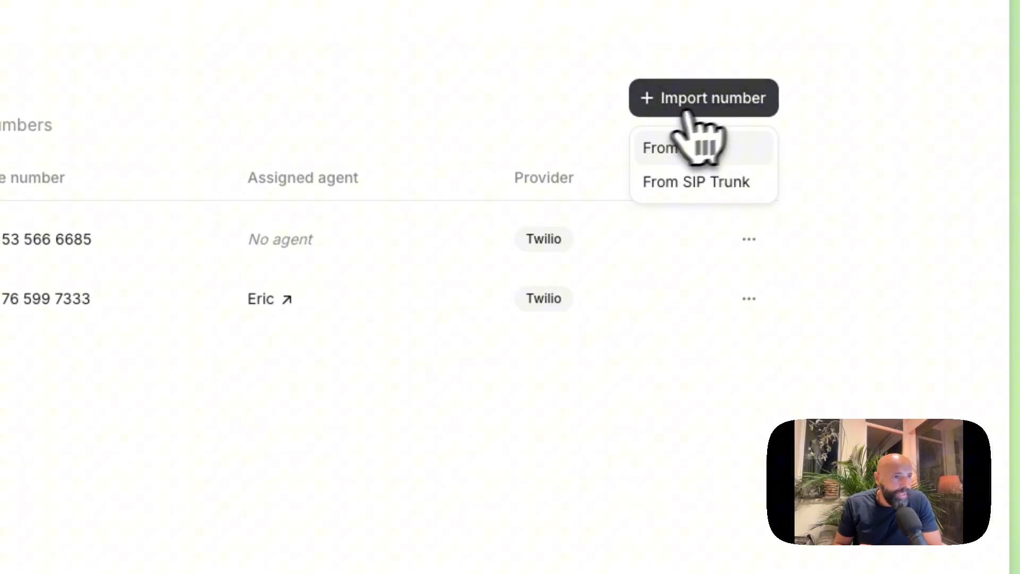
{"action": "left_click", "coordinate": [660, 148]}
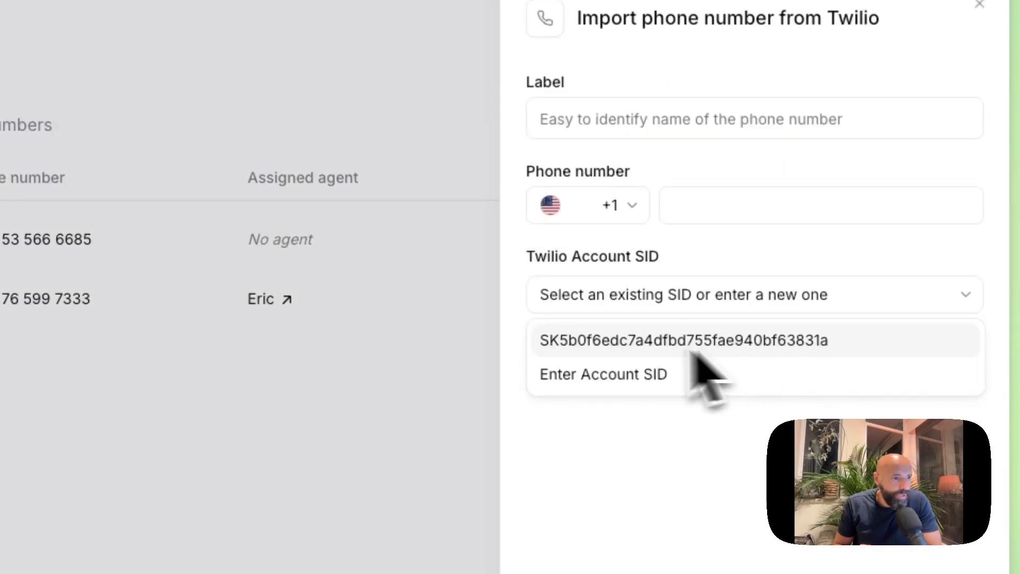
{"action": "left_click", "coordinate": [748, 294]}
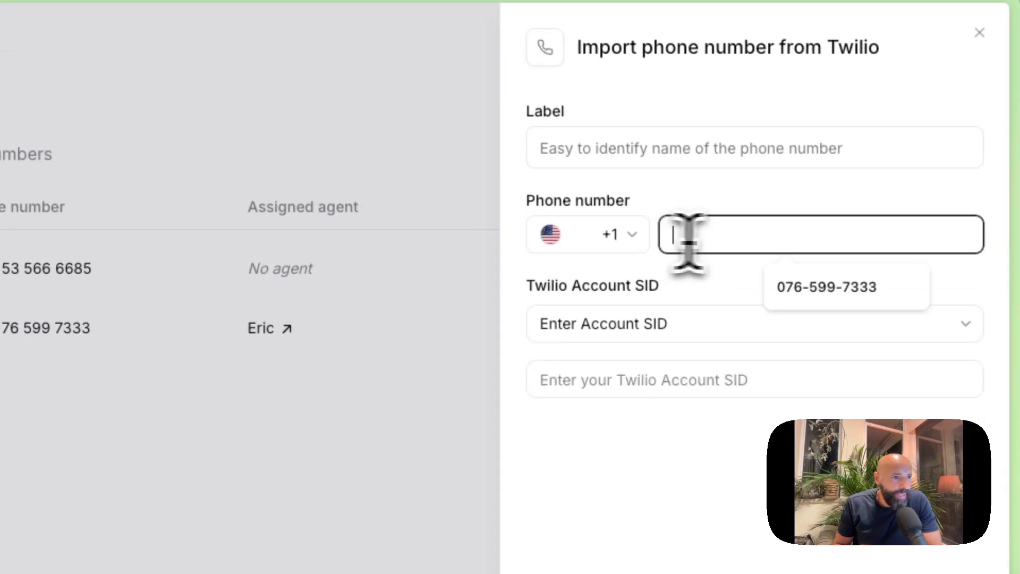
{"action": "left_click", "coordinate": [754, 148]}
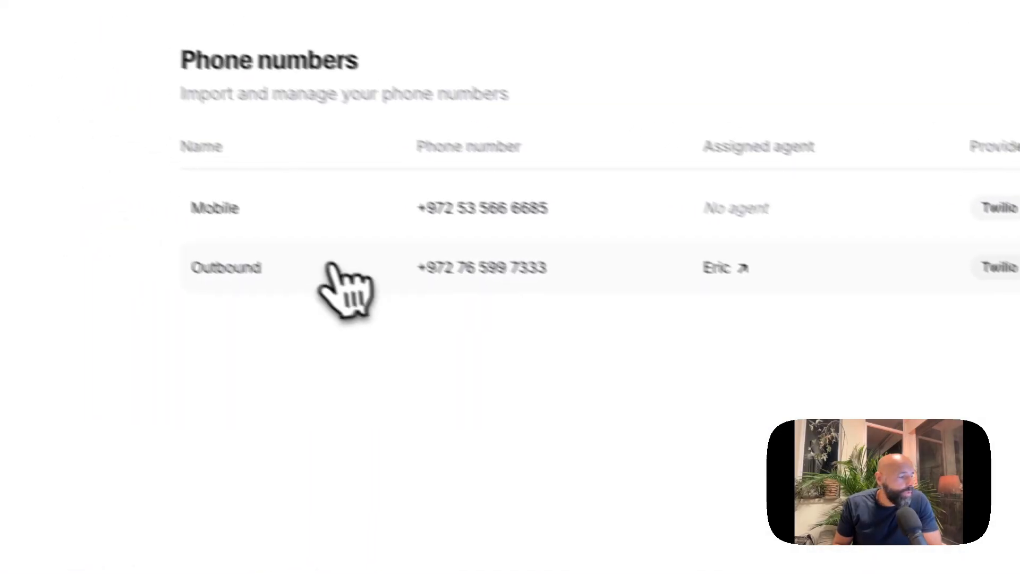
Step: Open the Outbound number's settings showing inbound calls assigned to Eric
{"action": "left_click", "coordinate": [226, 267]}
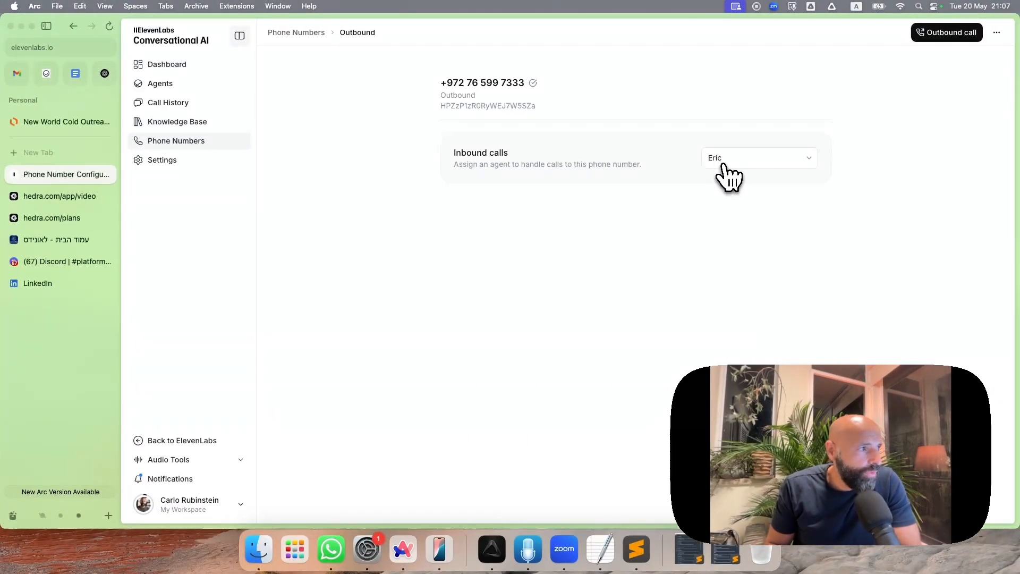
{"action": "mouse_move", "coordinate": [748, 185]}
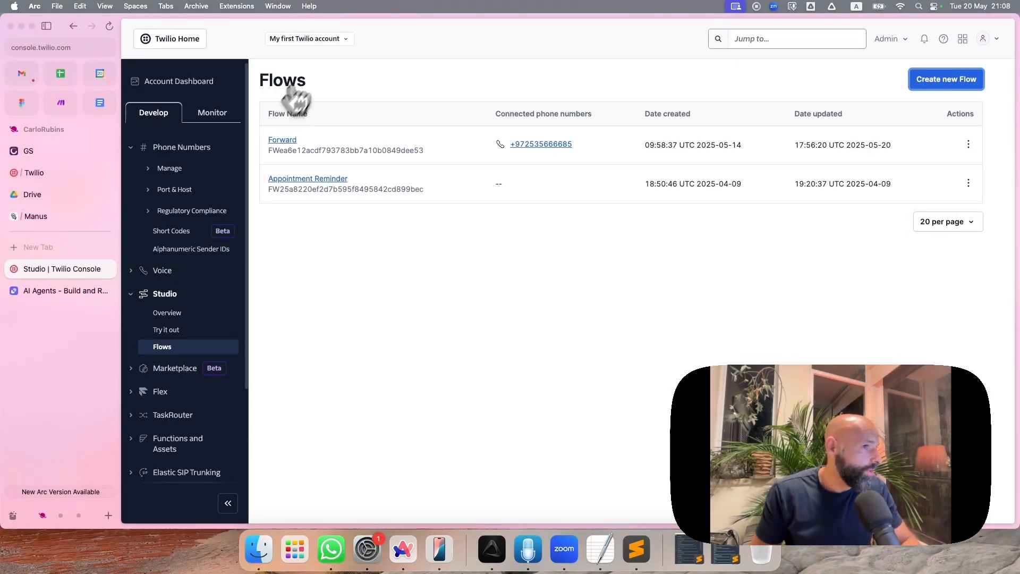
Step: Open Twilio's Buy a Number page listing available US local numbers
{"action": "left_click", "coordinate": [192, 218]}
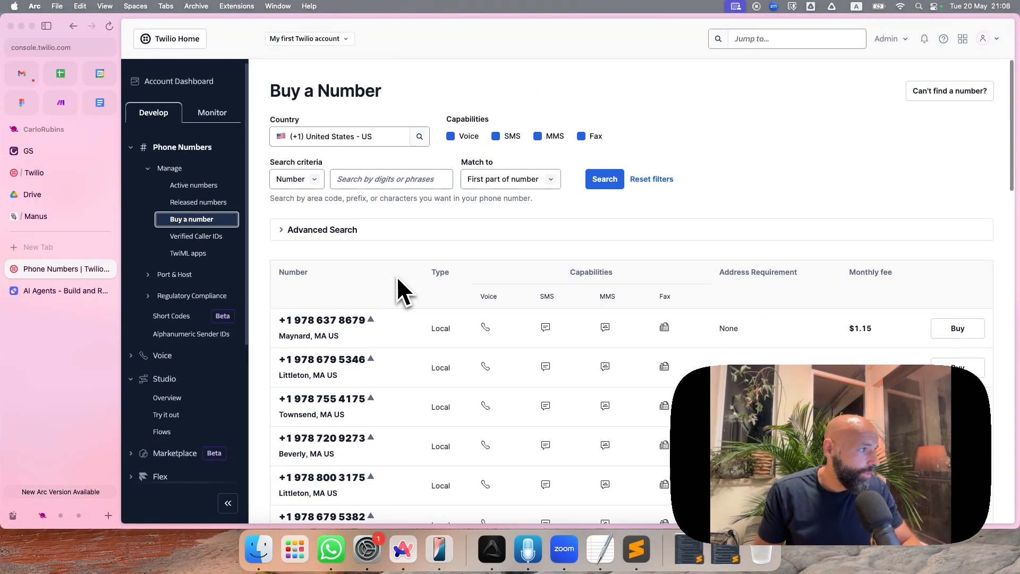
{"action": "left_click", "coordinate": [343, 136]}
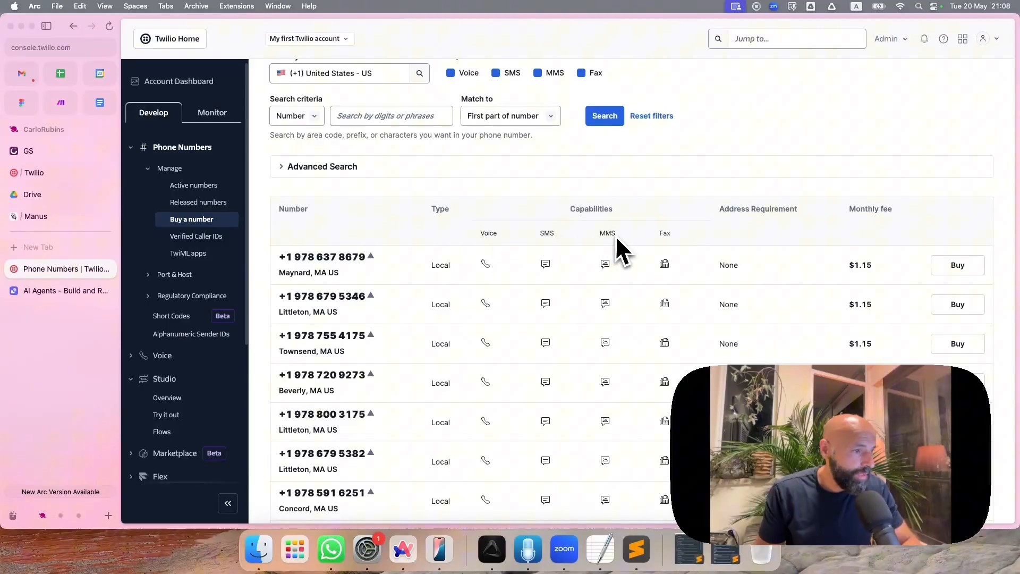
{"action": "mouse_move", "coordinate": [486, 264]}
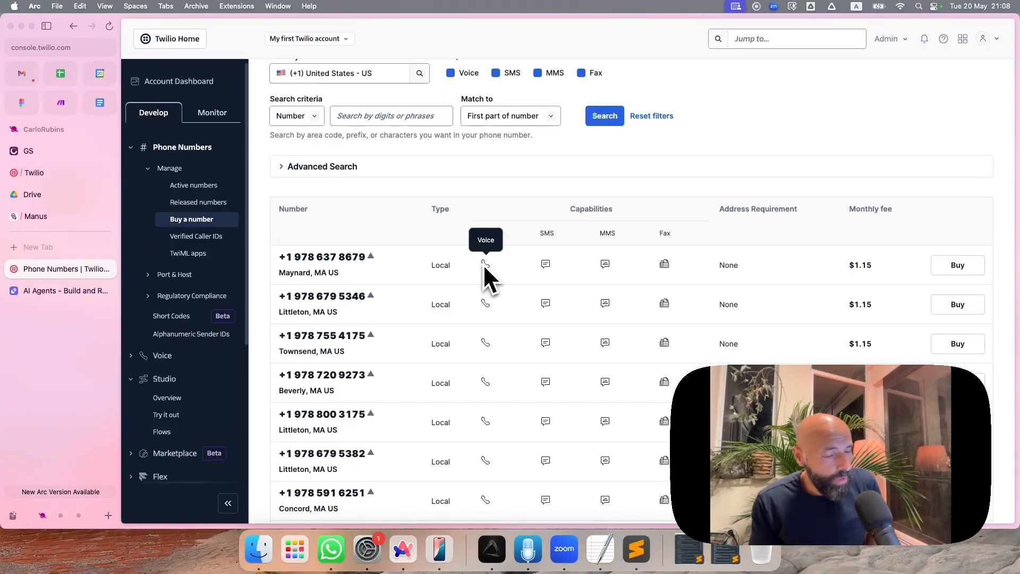
{"action": "mouse_move", "coordinate": [486, 264]}
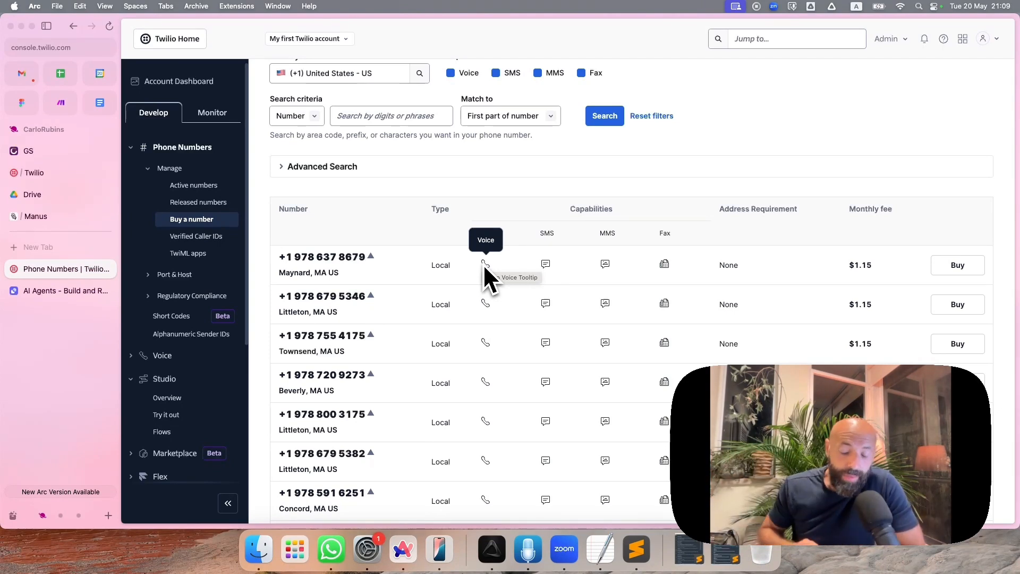
{"action": "mouse_move", "coordinate": [325, 168]}
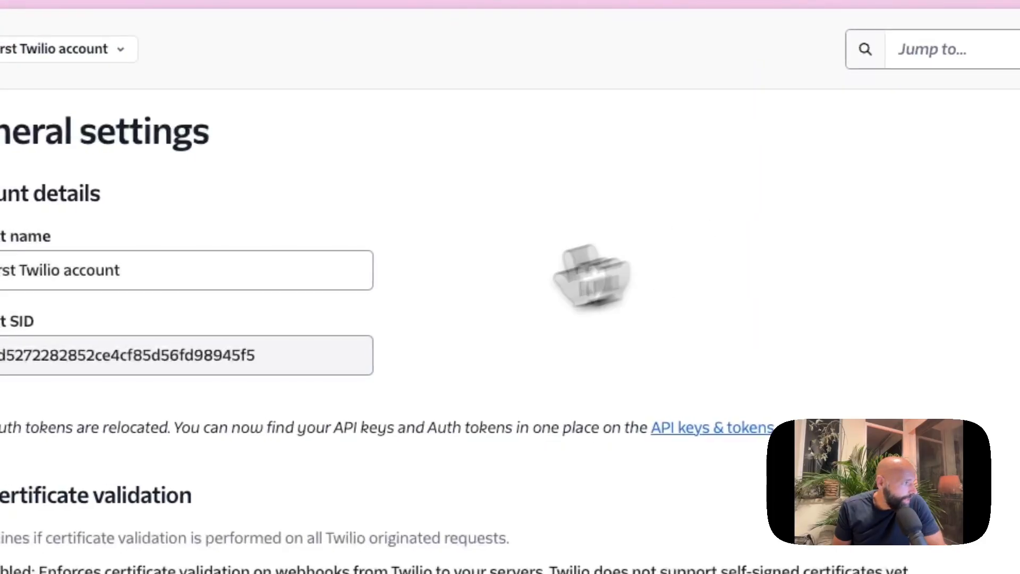
Step: Open the API keys & tokens page showing the live Account SID and auth token
{"action": "left_click", "coordinate": [712, 427]}
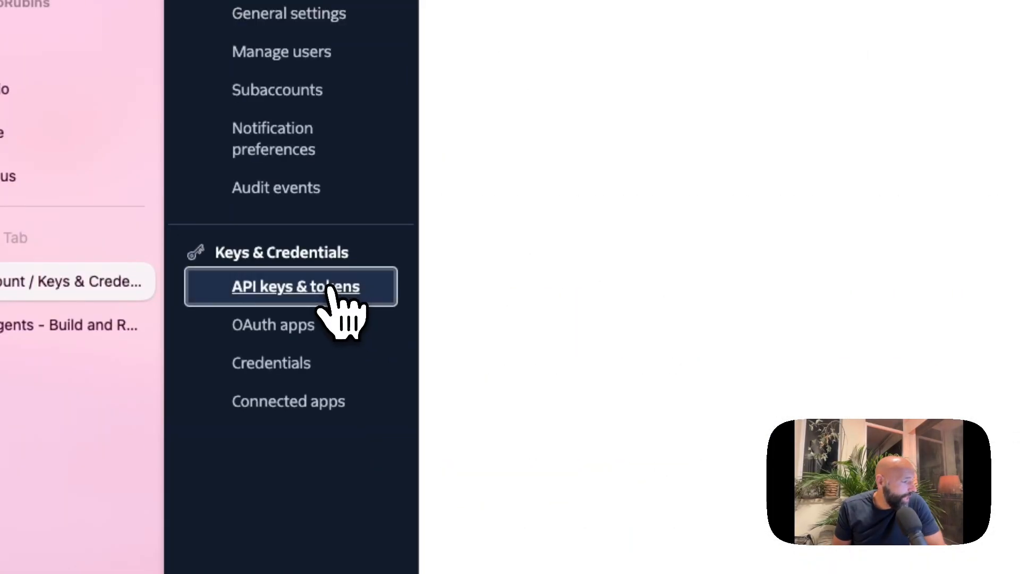
{"action": "left_click", "coordinate": [295, 286]}
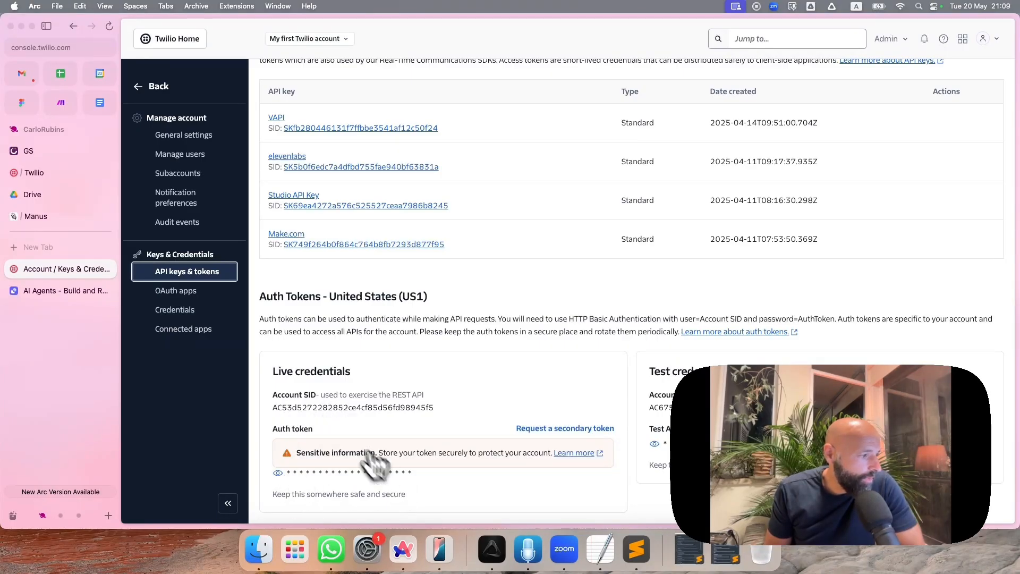
{"action": "mouse_move", "coordinate": [343, 487]}
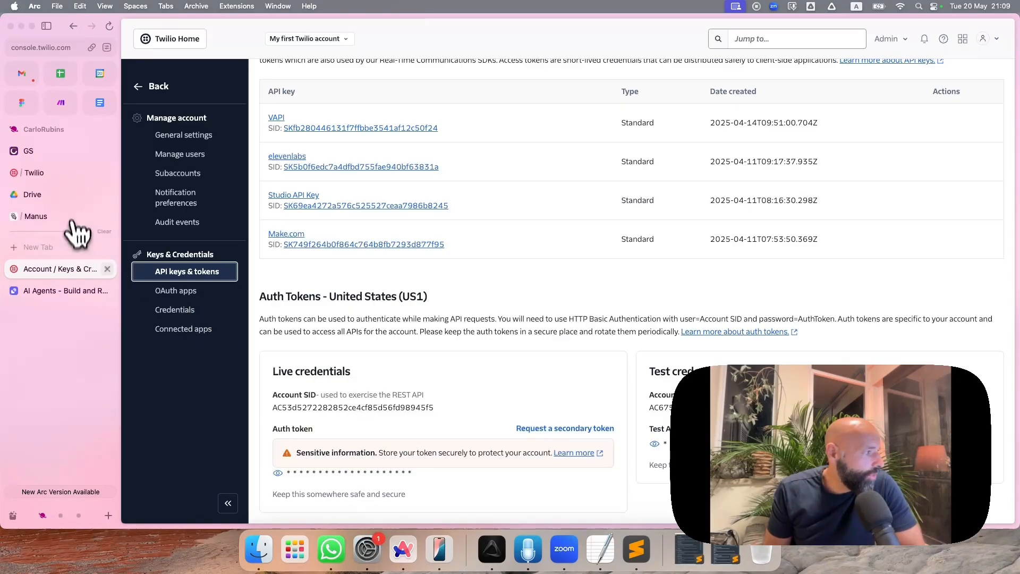
Step: Return to the ElevenLabs phone numbers list with the Twilio-provided Mobile and Outbound numbers
{"action": "left_click", "coordinate": [58, 173]}
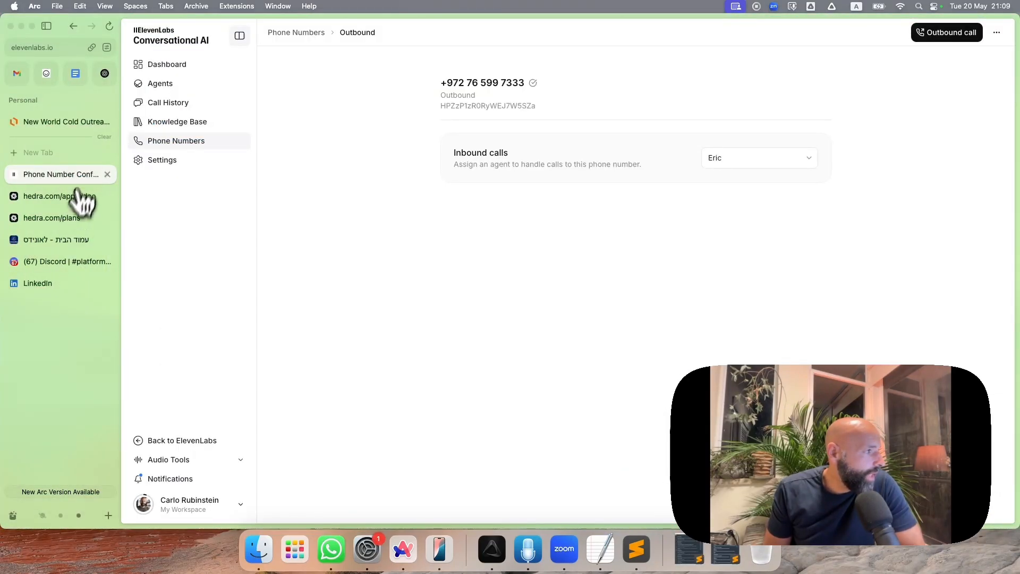
{"action": "mouse_move", "coordinate": [892, 105]}
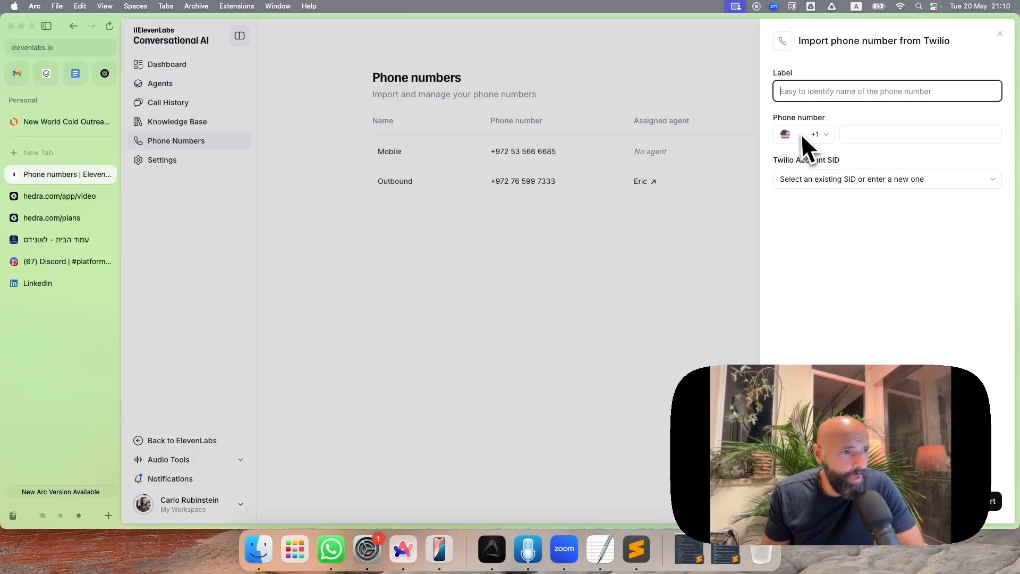
{"action": "left_click", "coordinate": [886, 178]}
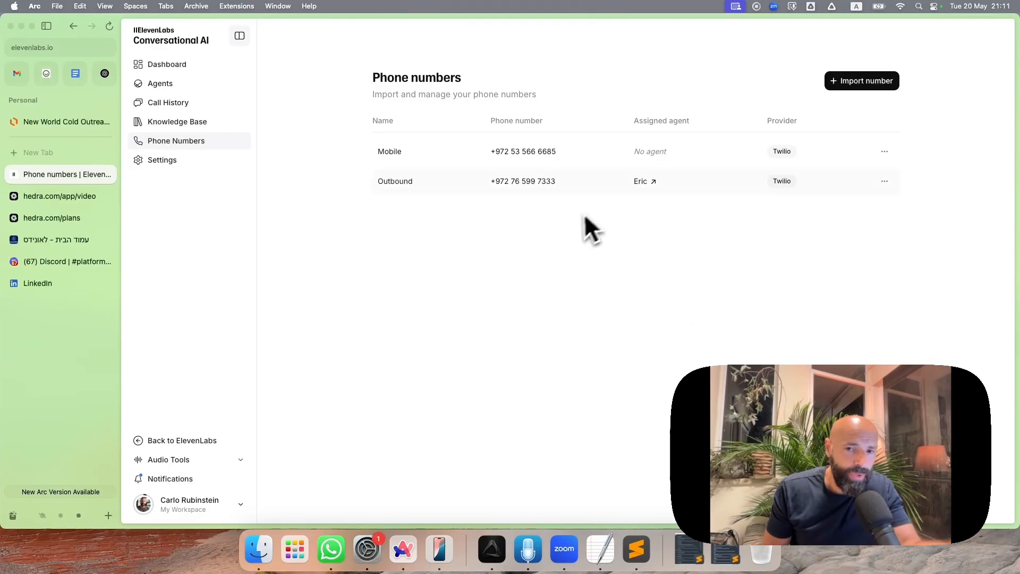
{"action": "mouse_move", "coordinate": [634, 193]}
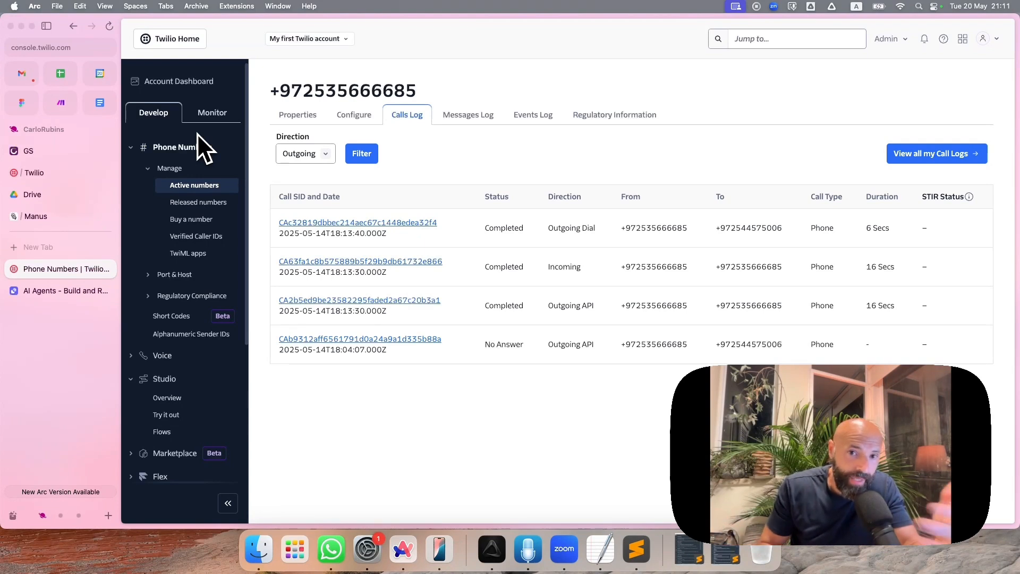
{"action": "mouse_move", "coordinate": [191, 334]}
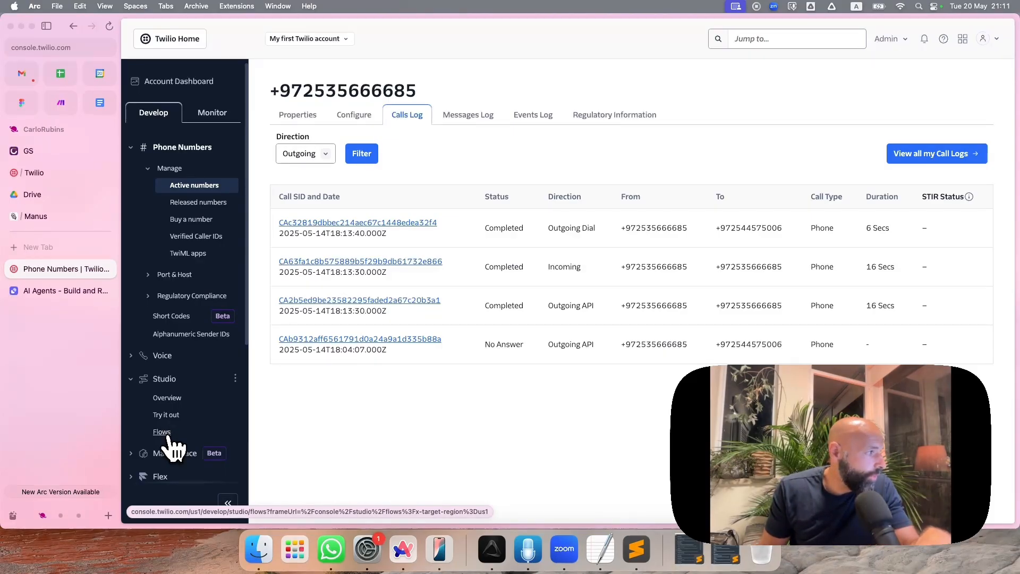
Step: Open Studio Flows, listing the Forward and Appointment Reminder flows
{"action": "left_click", "coordinate": [162, 432]}
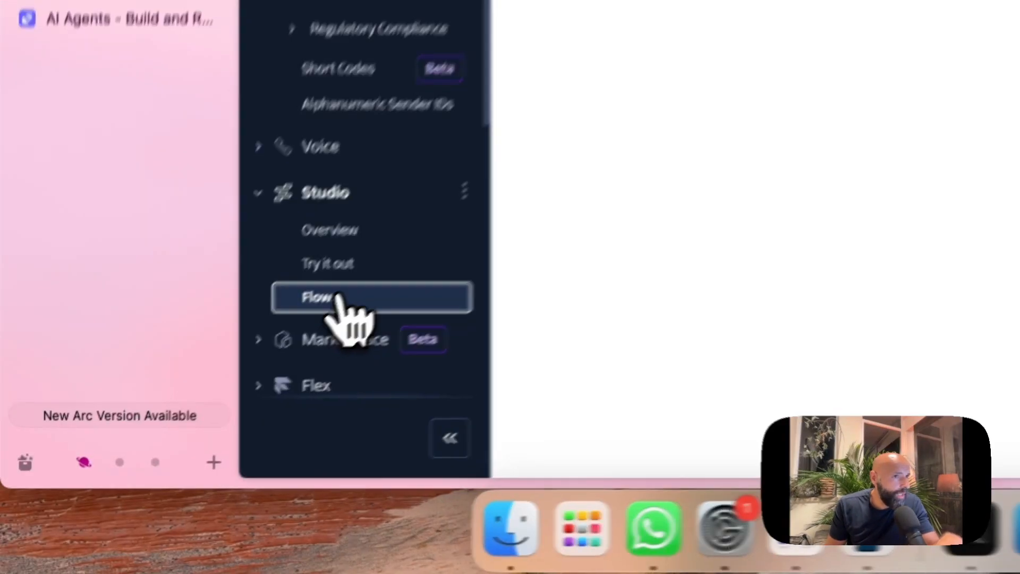
{"action": "left_click", "coordinate": [318, 297]}
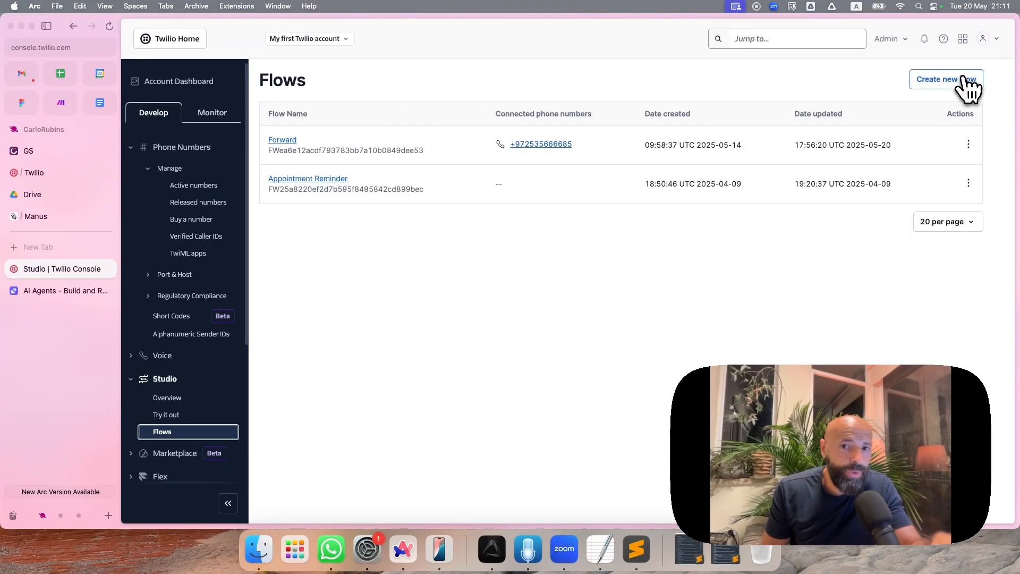
Step: Create a new Studio flow, confirm its name, and build it from the Call Forwarding template
{"action": "left_click", "coordinate": [942, 78]}
{"action": "type", "text": "Forwardi"}
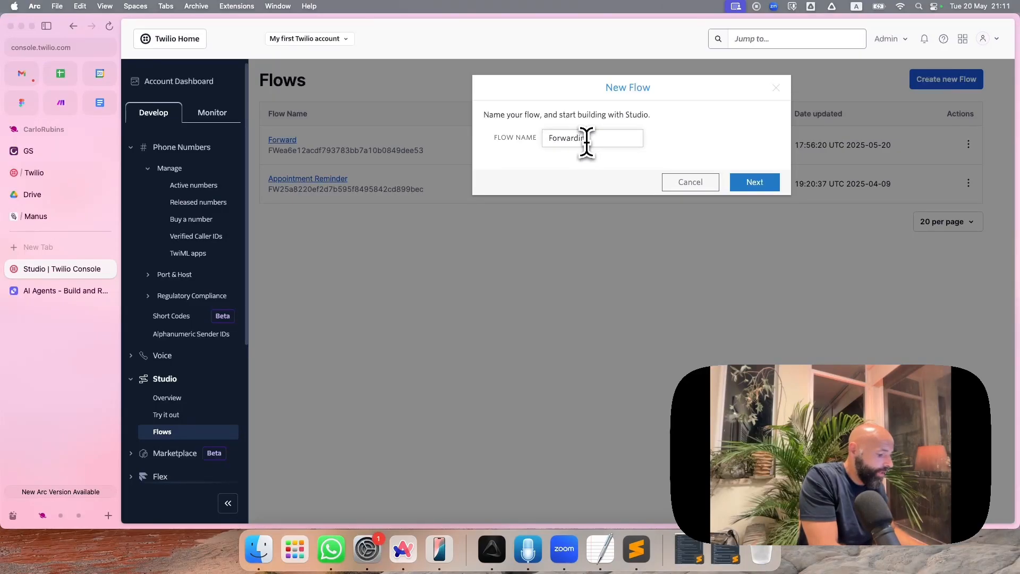
{"action": "left_click", "coordinate": [754, 182]}
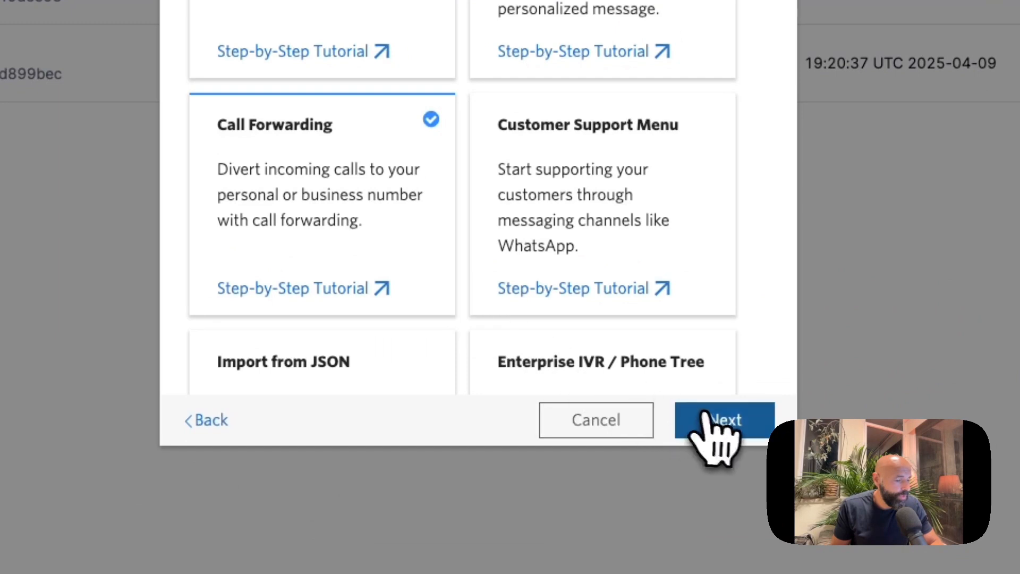
{"action": "left_click", "coordinate": [724, 420]}
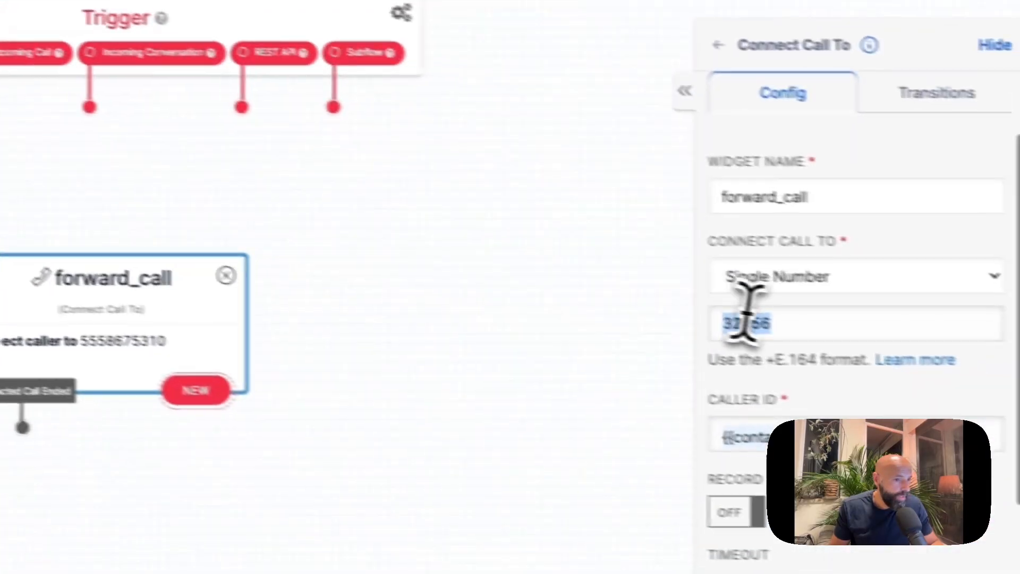
{"action": "type", "text": "324565696"}
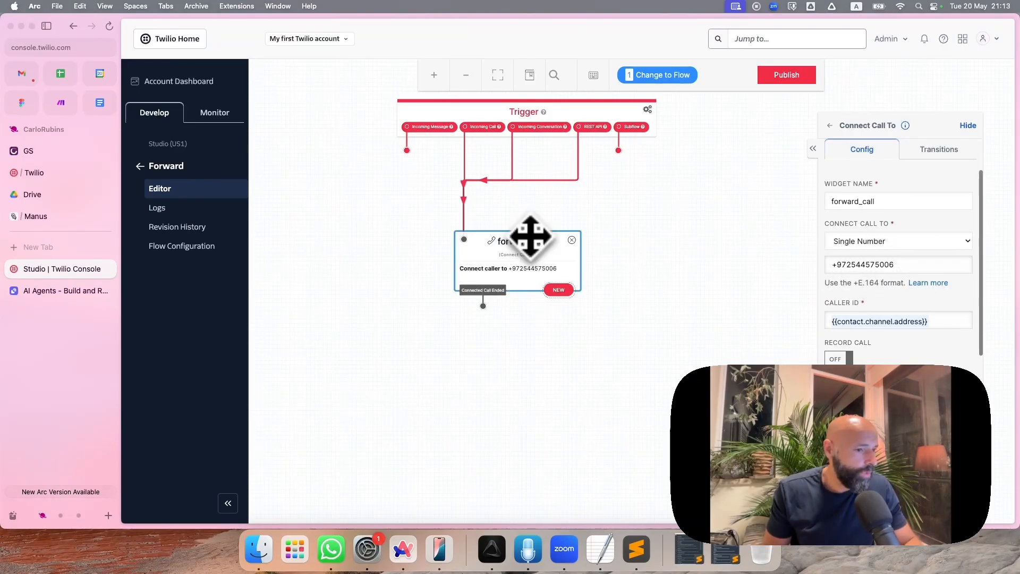
{"action": "mouse_move", "coordinate": [98, 123]}
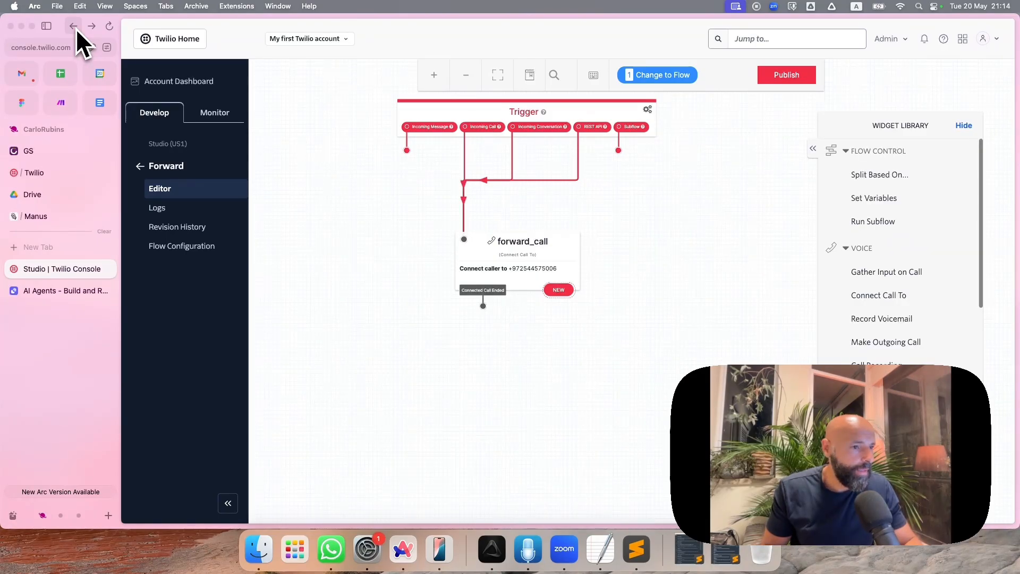
Step: Go back out of the Studio flow editor toward the ElevenLabs agents list
{"action": "left_click", "coordinate": [114, 262]}
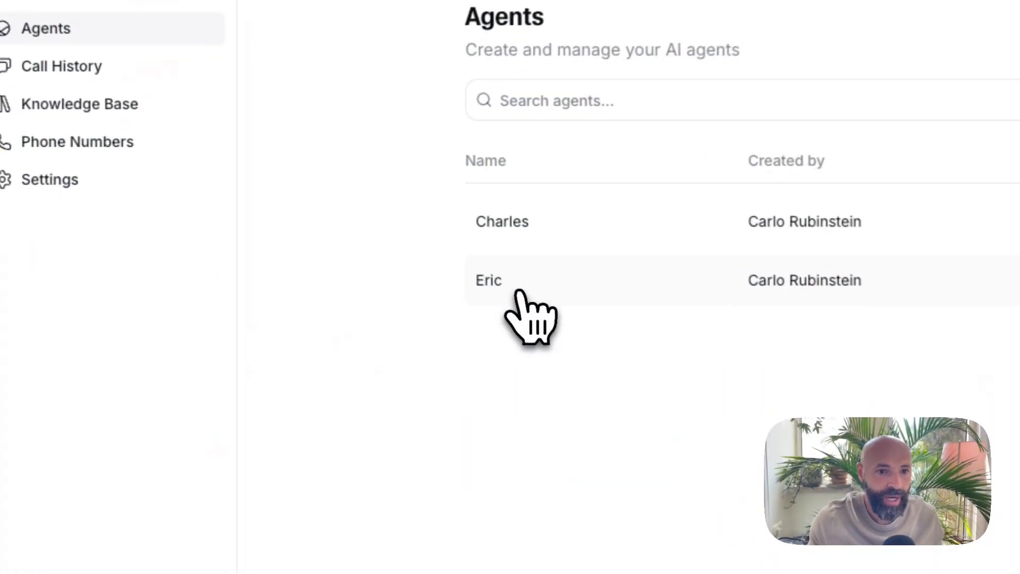
Step: Review agent Eric's Knowledge base and Tools, then start a live test conversation with Eric
{"action": "left_click", "coordinate": [489, 279]}
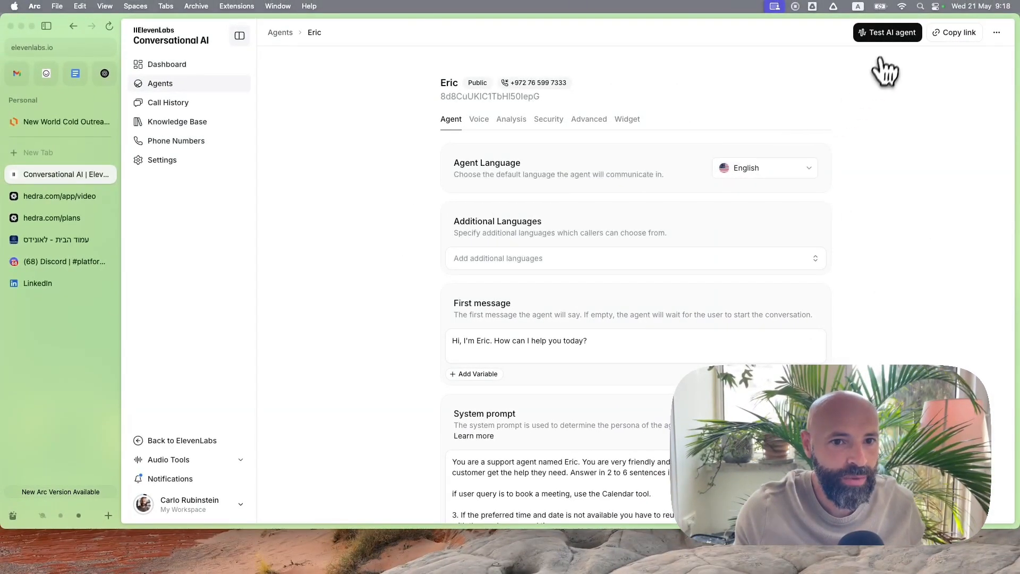
{"action": "scroll", "scroll_direction": "down", "scroll_amount": 3}
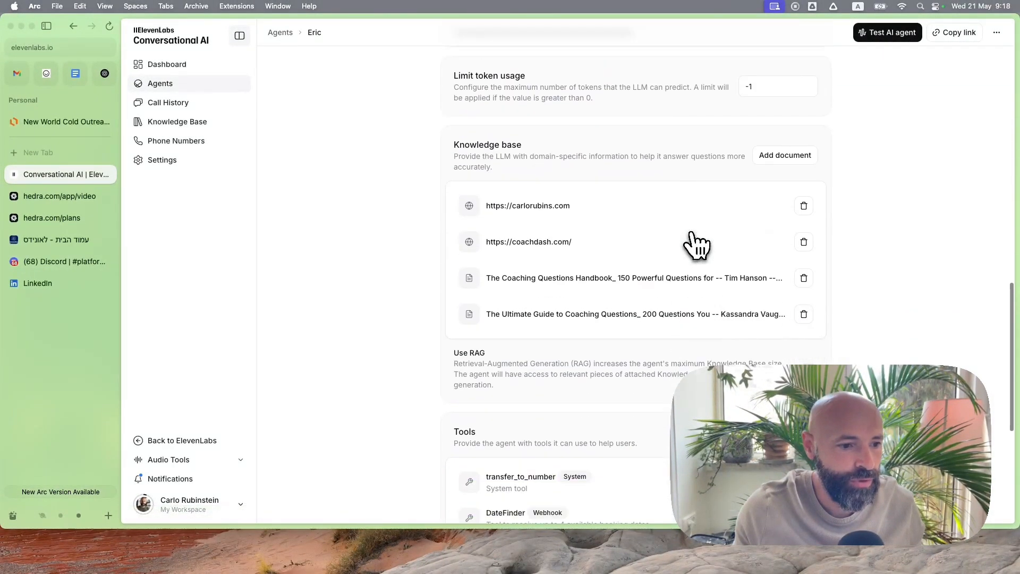
{"action": "scroll", "scroll_direction": "down", "scroll_amount": 3}
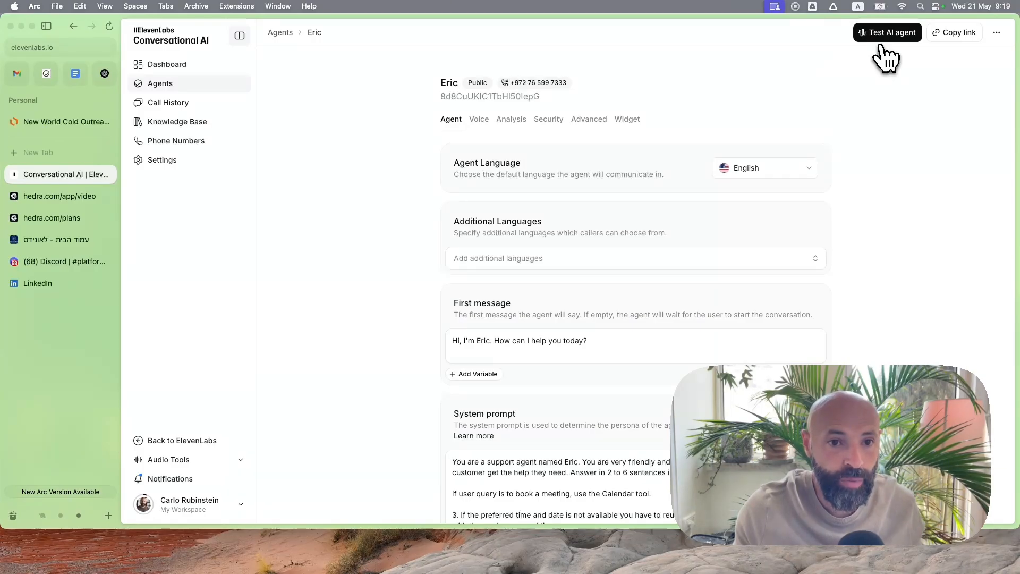
{"action": "mouse_move", "coordinate": [887, 36]}
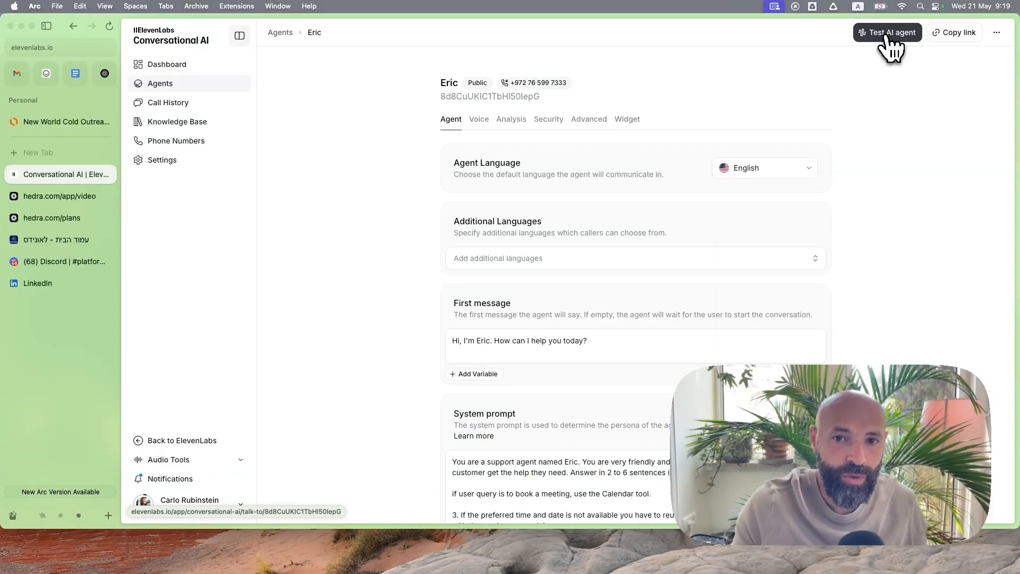
{"action": "left_click", "coordinate": [887, 33]}
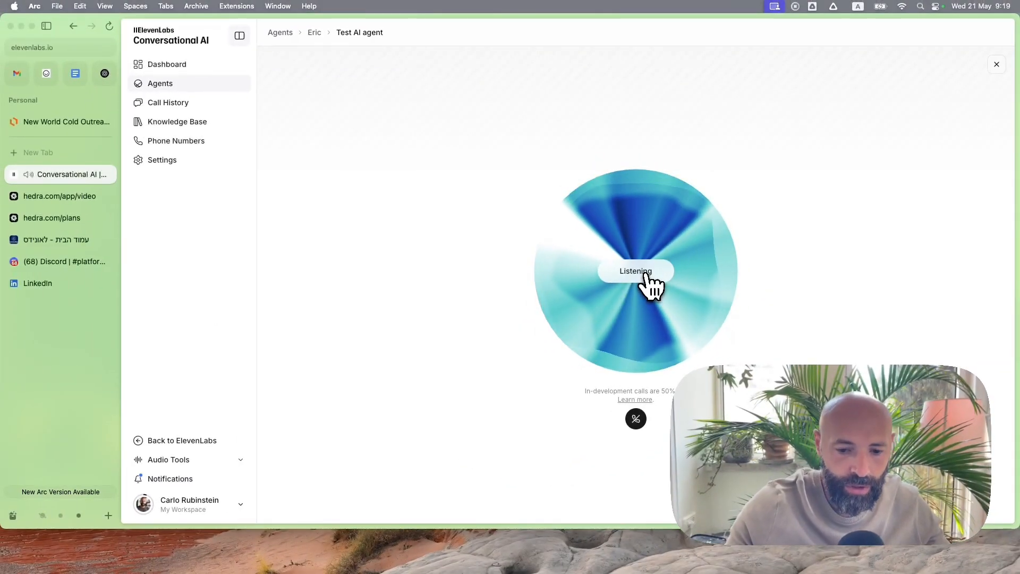